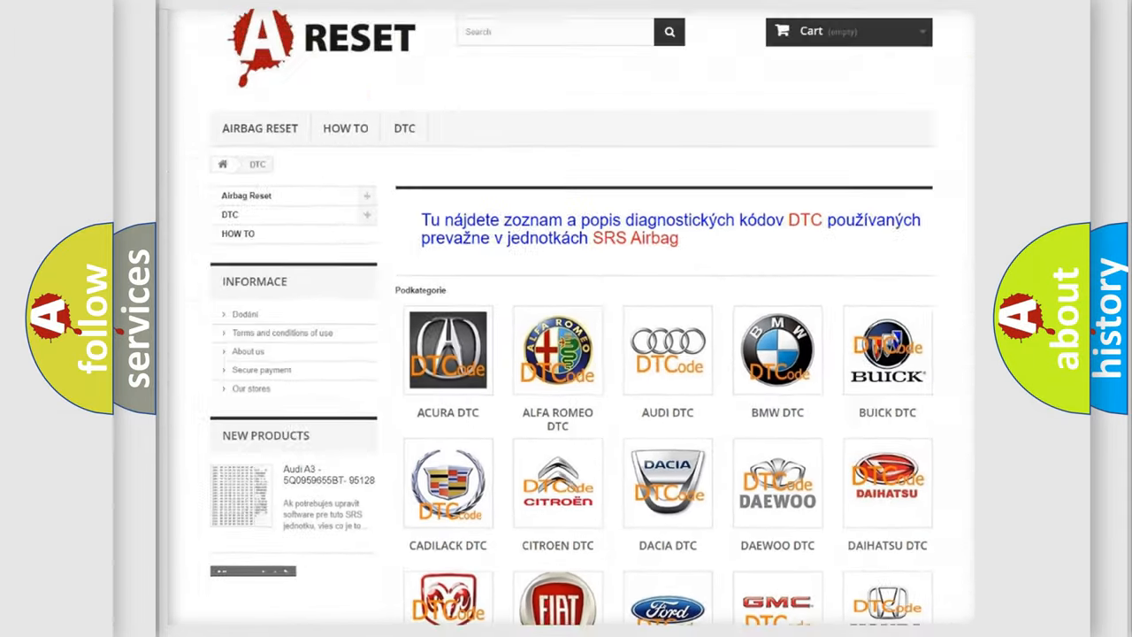
Step: Find the Pontiac logo in the DTC brand grid and browse its code list
scroll(down, 3)
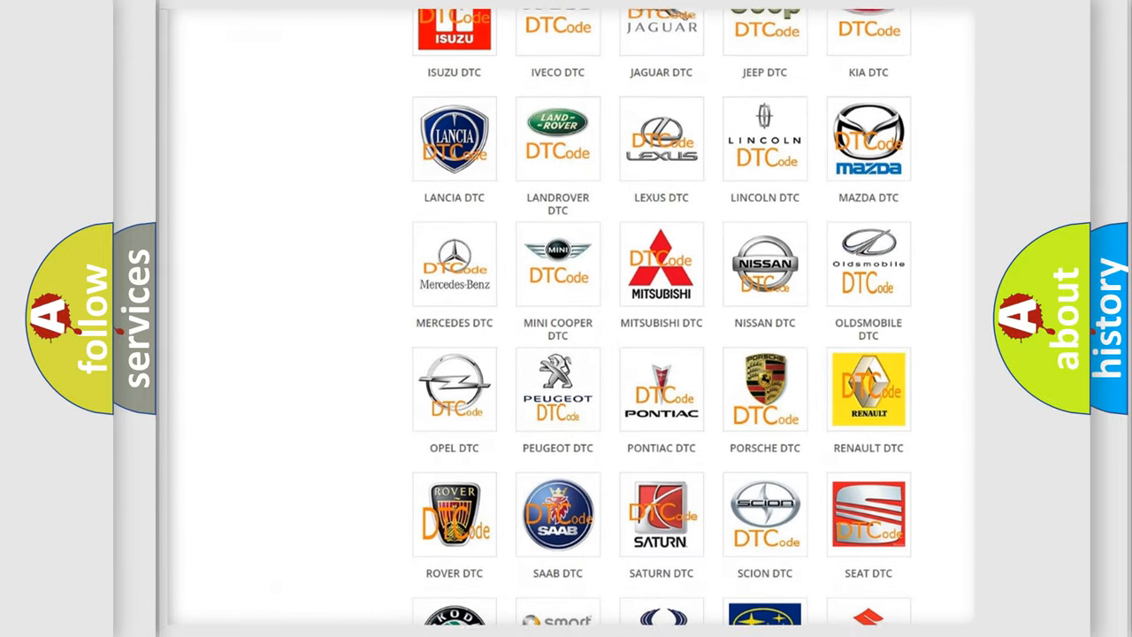
scroll(down, 3)
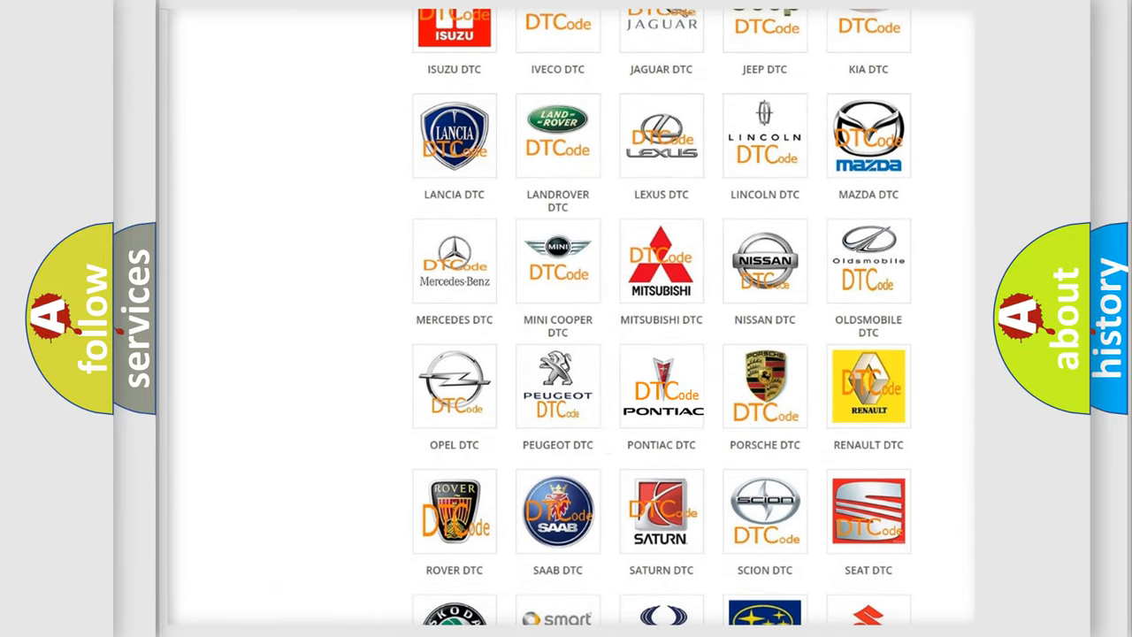
click(661, 387)
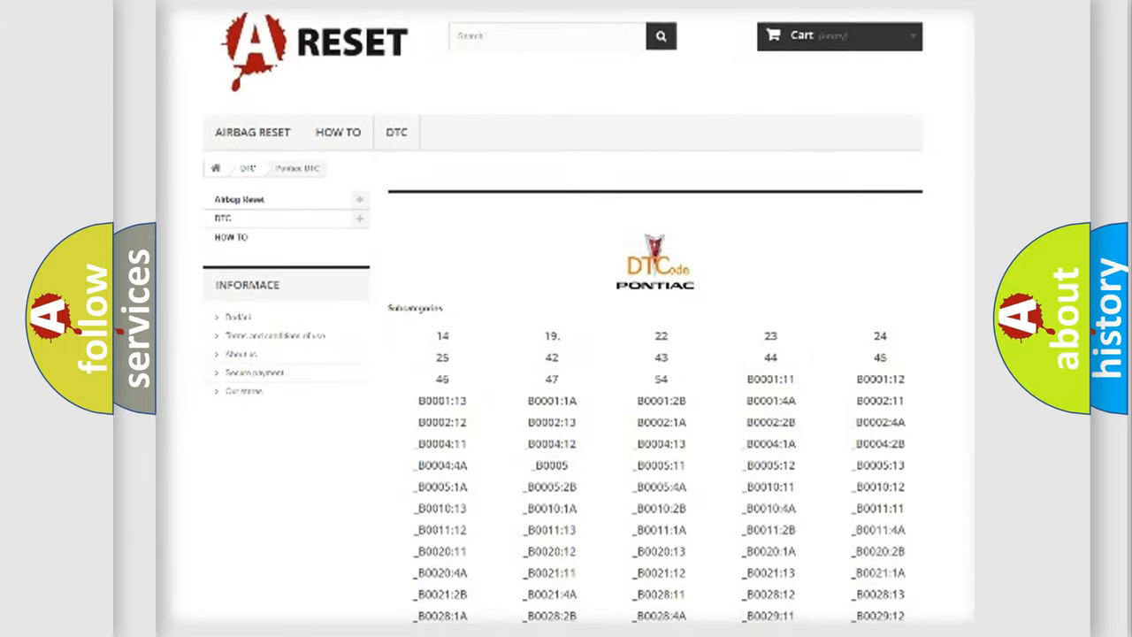
scroll(down, 3)
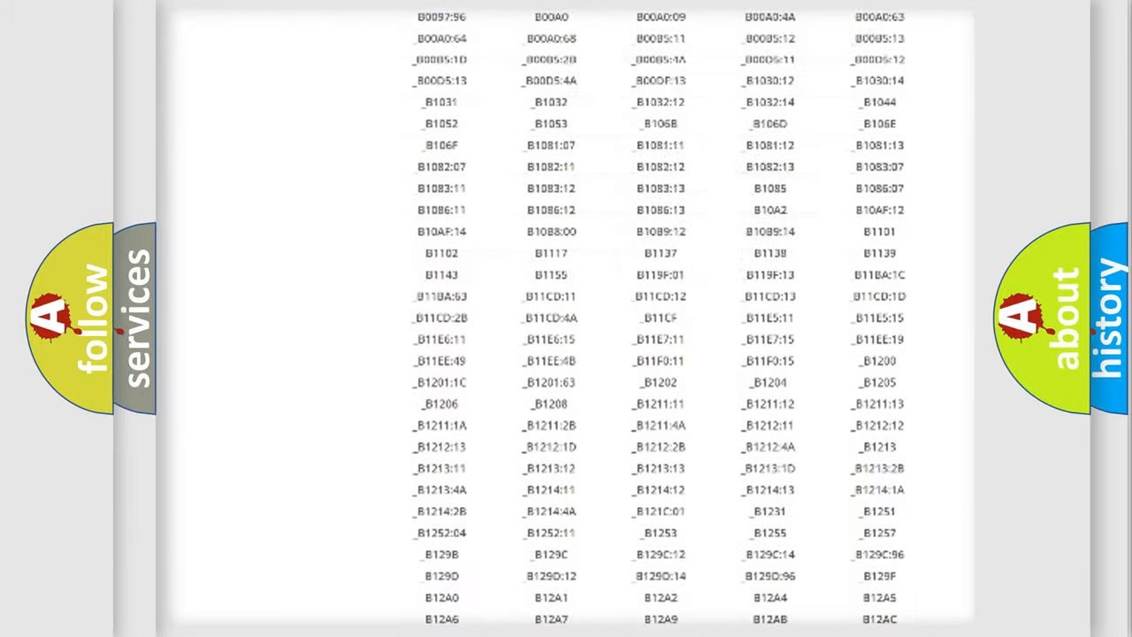
scroll(up, 3)
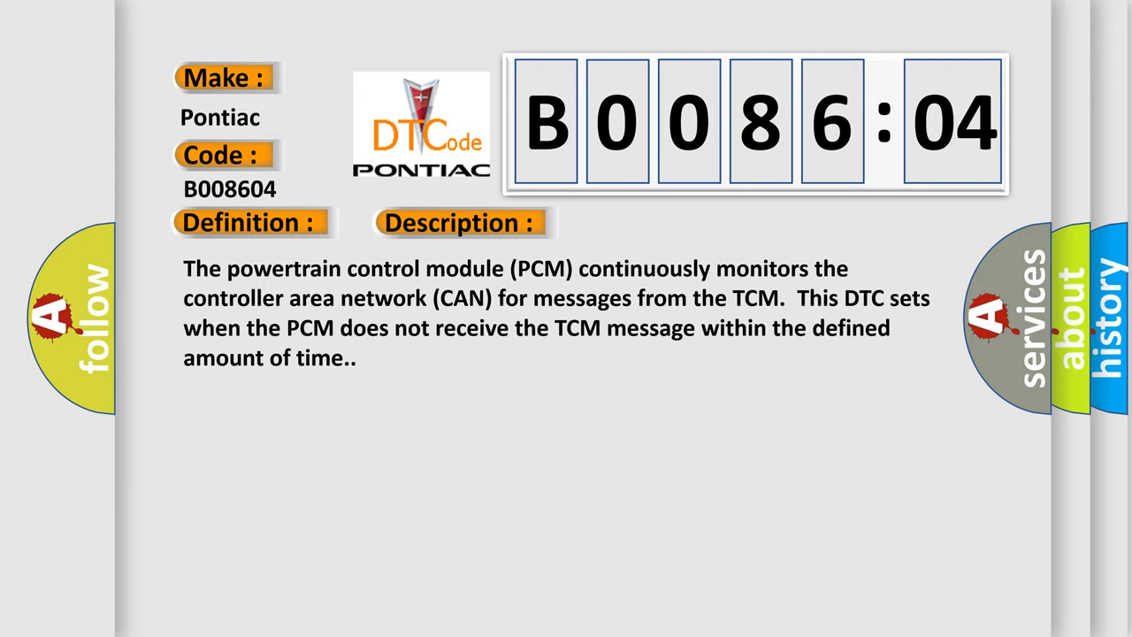
Step: Reveal the Cause section: communication error, other PCM codes, system internal failure
click(650, 222)
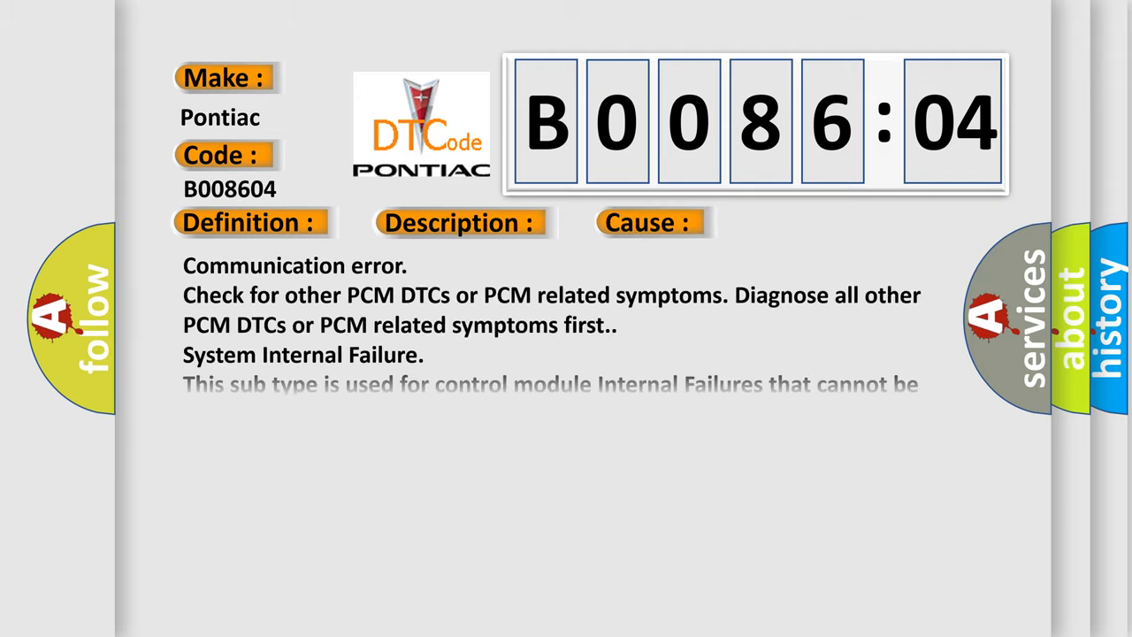